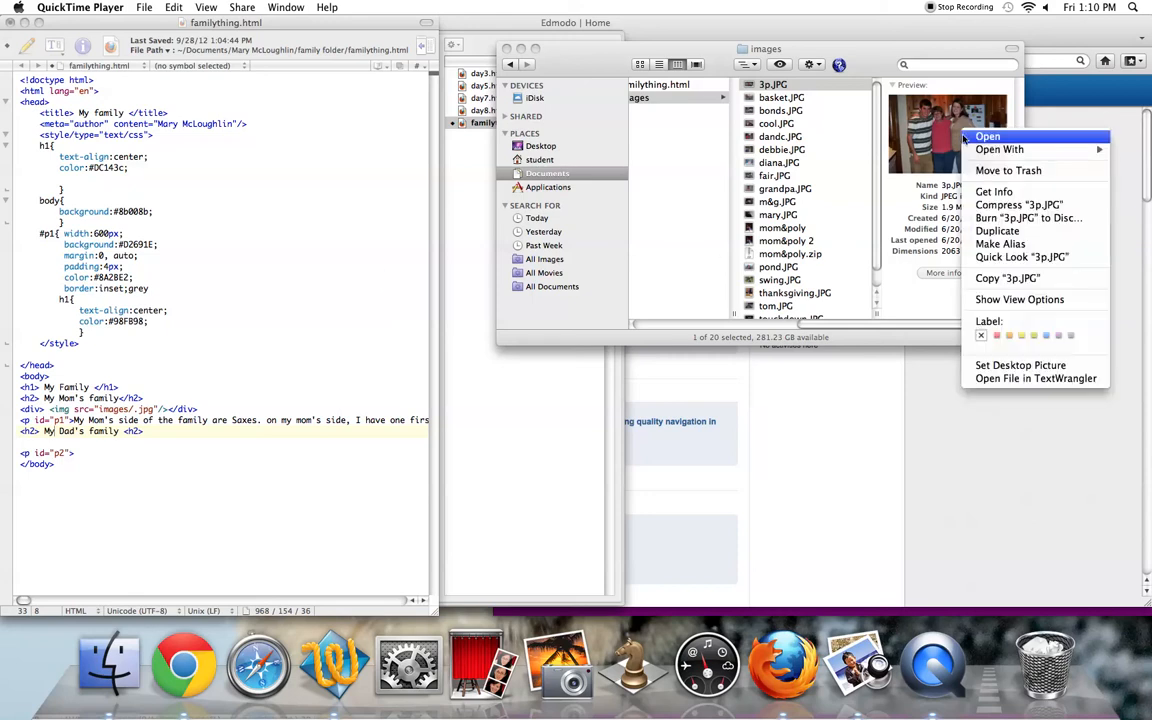
pyautogui.moveTo(999, 149)
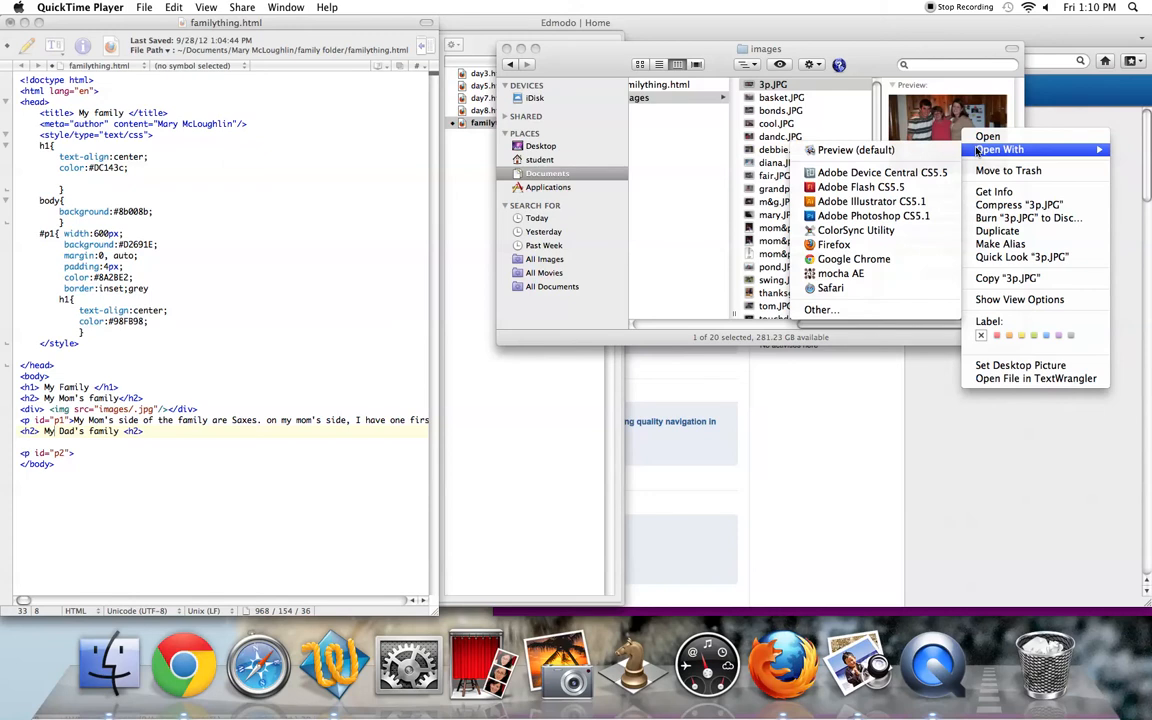
pyautogui.moveTo(920, 150)
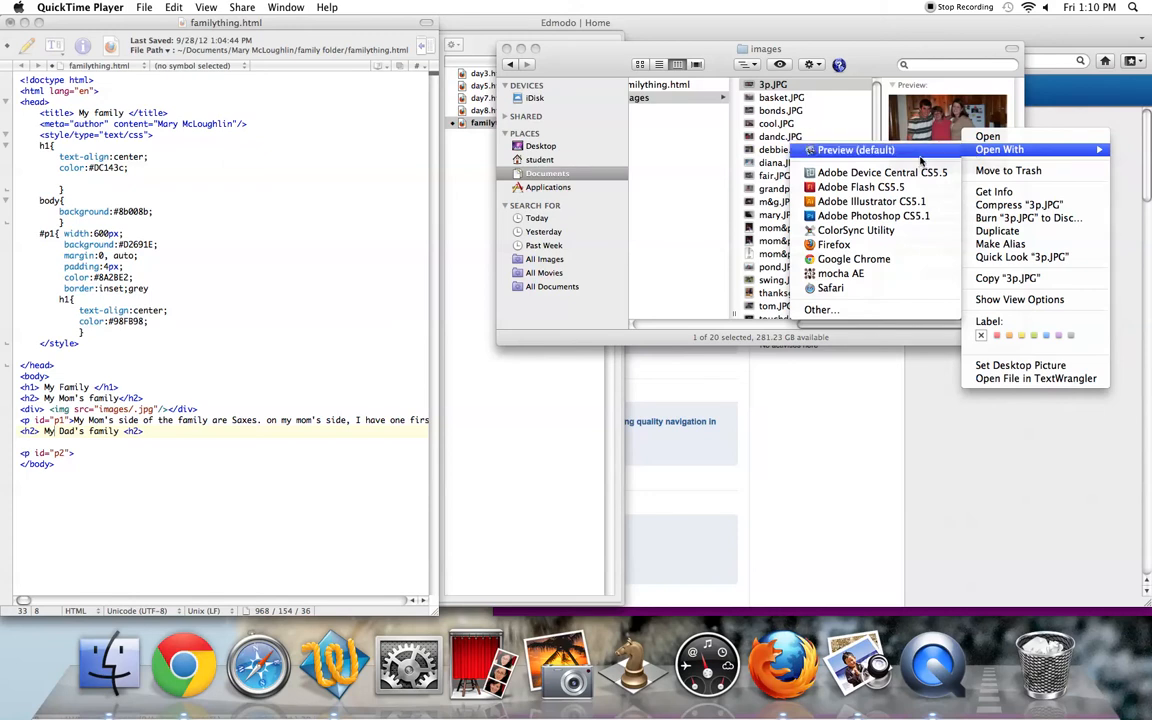
# Open 3p.JPG from the images folder with Preview.
pyautogui.click(855, 149)
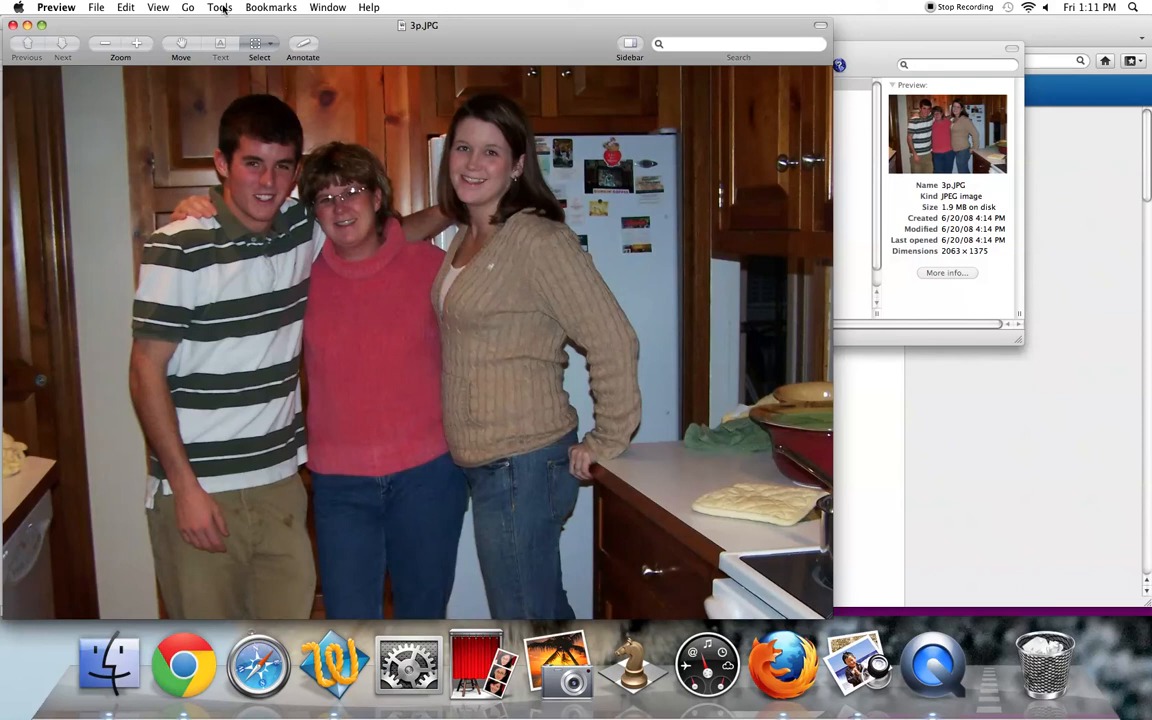
# Bring up Adjust Size for 3p.JPG, showing 2063 × 1375 pixels.
pyautogui.click(219, 7)
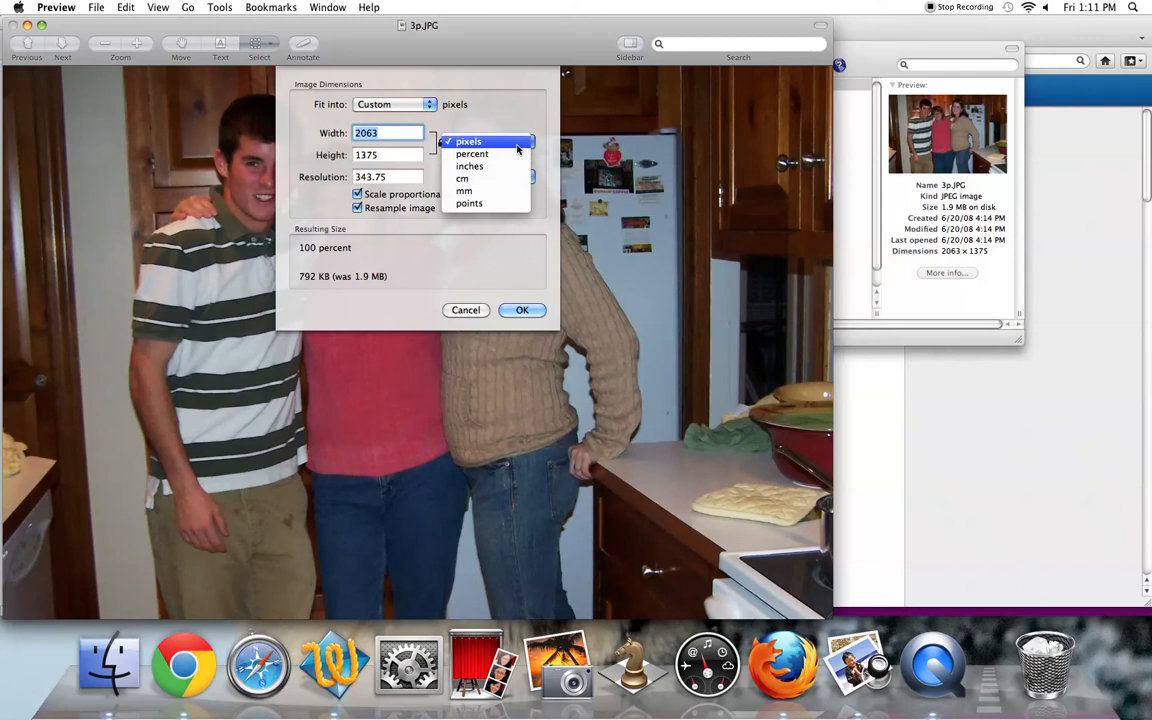
# Resize 3p.JPG in pixels to 100 × 67 with proportional scaling.
pyautogui.click(468, 141)
pyautogui.write('100')
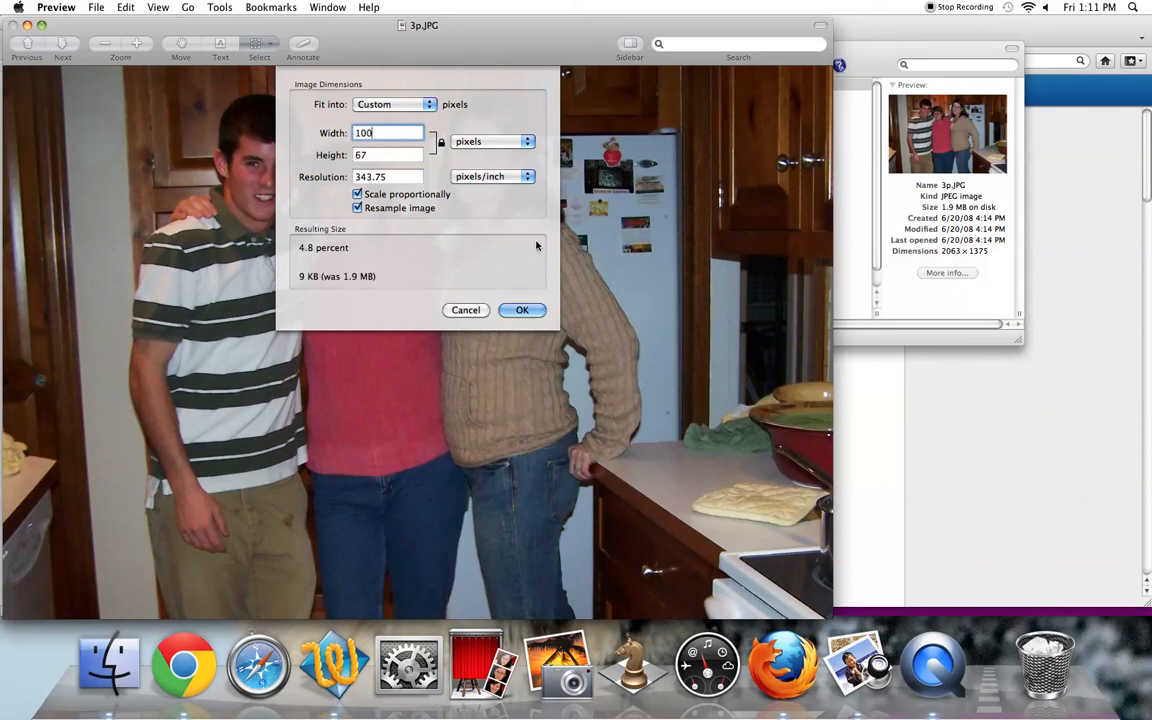
pyautogui.click(522, 309)
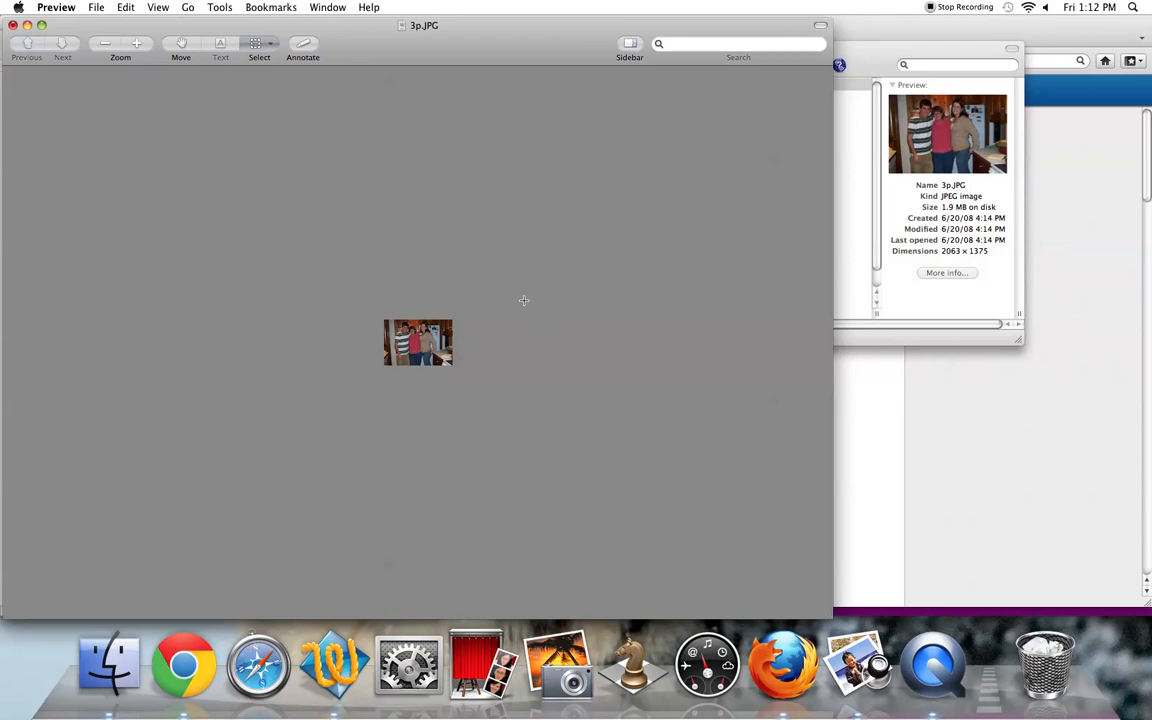
pyautogui.moveTo(509, 290)
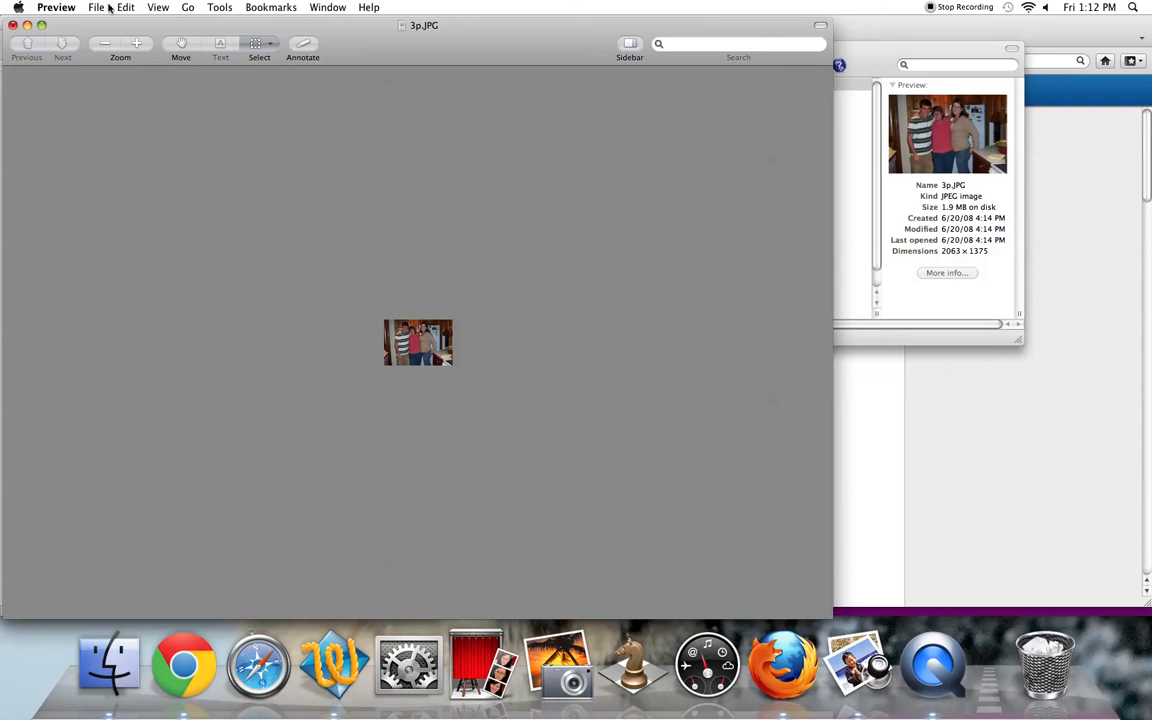
# Save the resized 100 × 67 pixel 3p.JPG from the File menu.
pyautogui.click(96, 7)
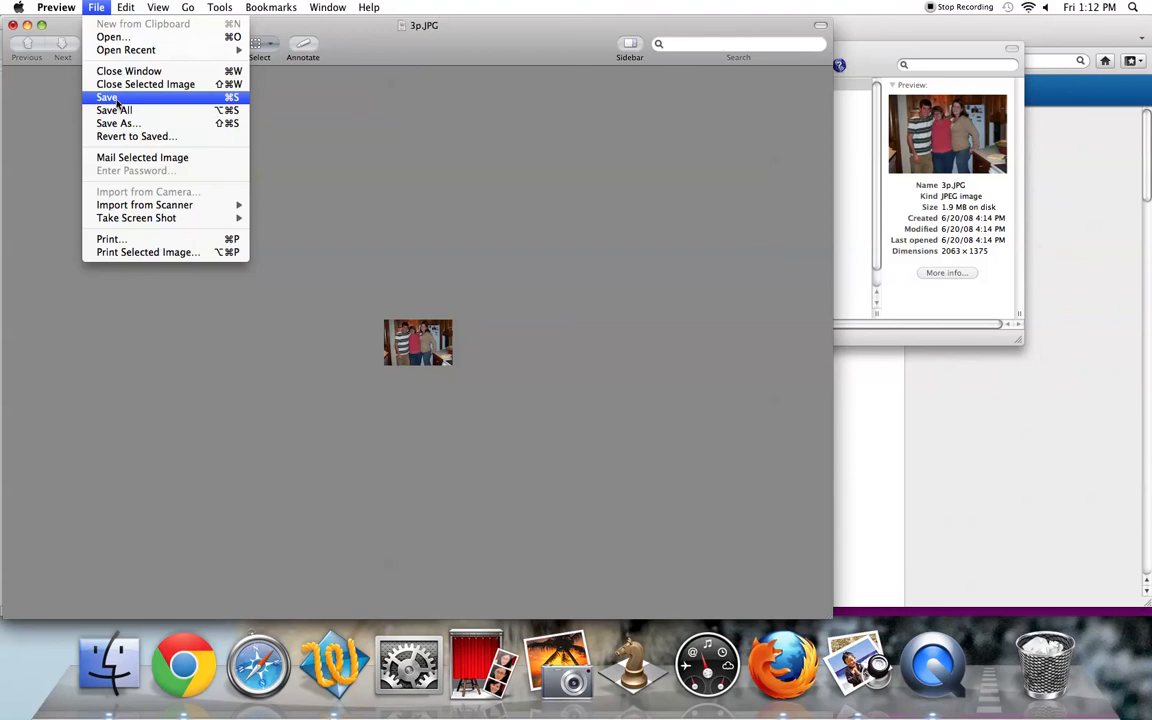
pyautogui.moveTo(115, 123)
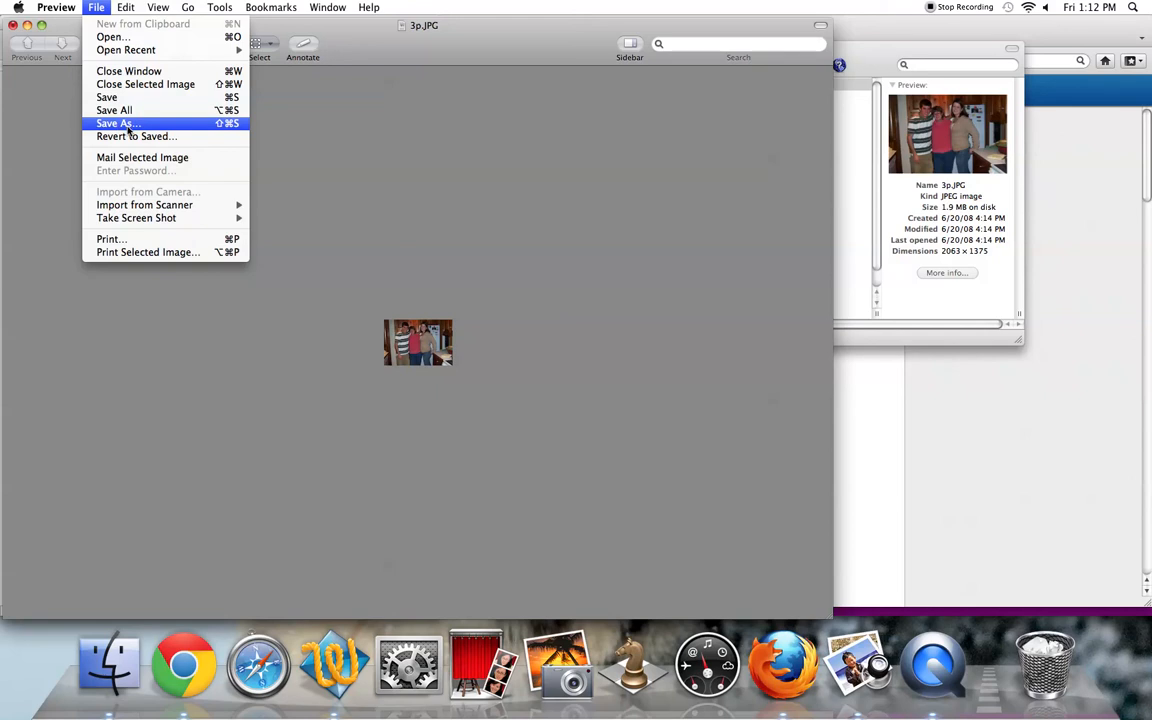
pyautogui.click(115, 123)
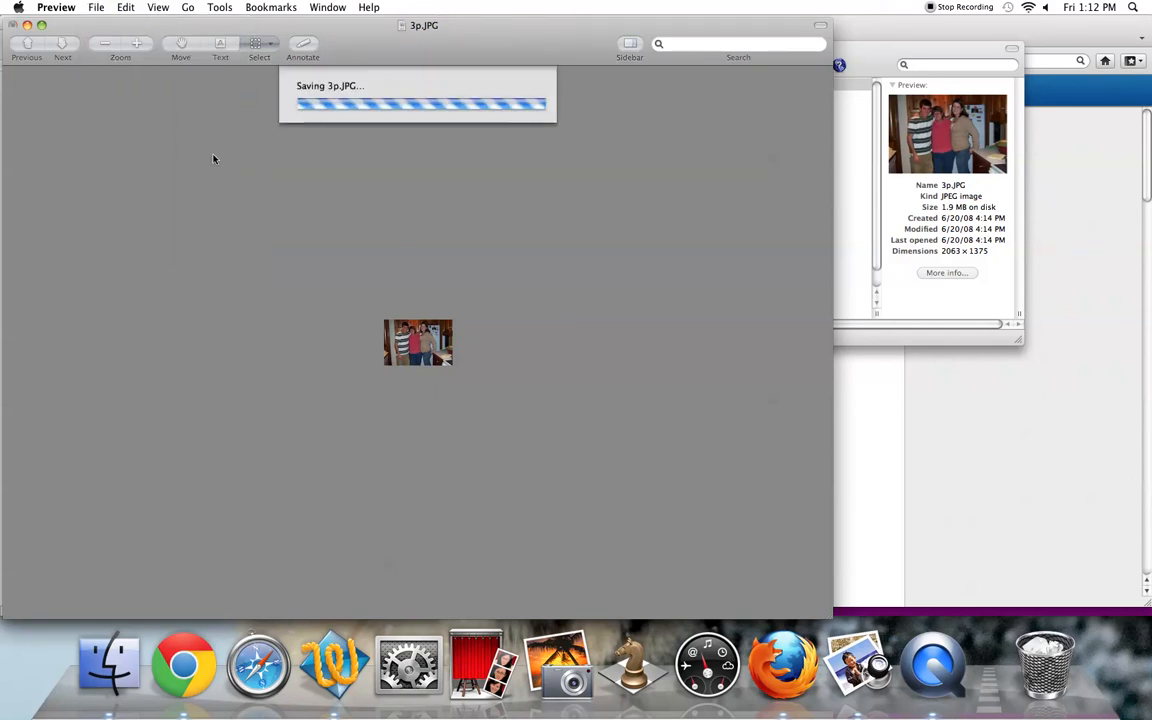